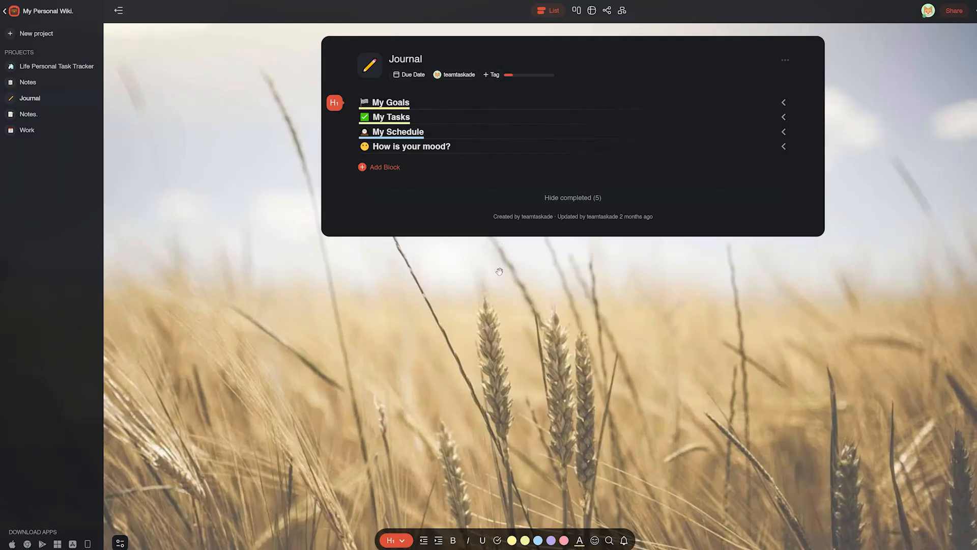
Step: Unfold My Goals and How is your mood?, then hide the projects sidebar
click(783, 103)
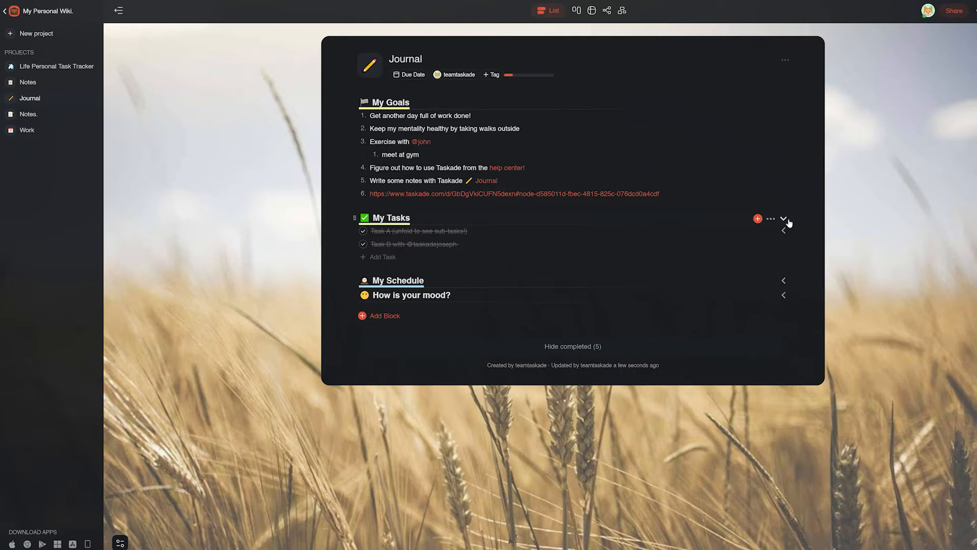
mouse_move(785, 300)
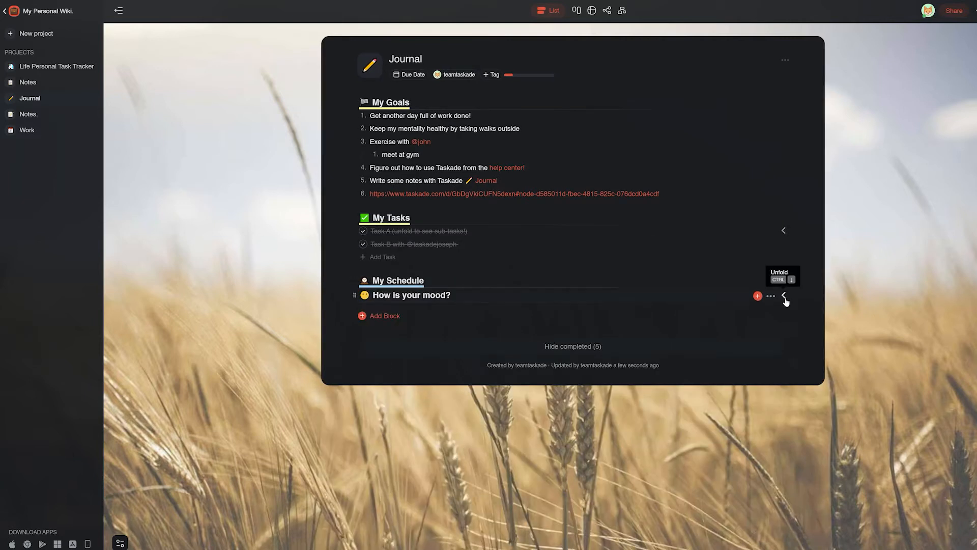
click(784, 295)
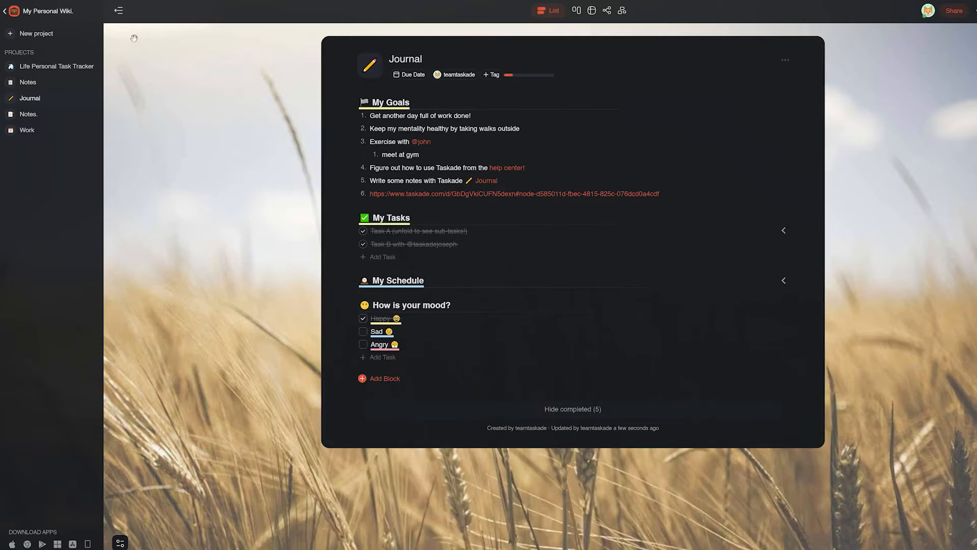
click(119, 11)
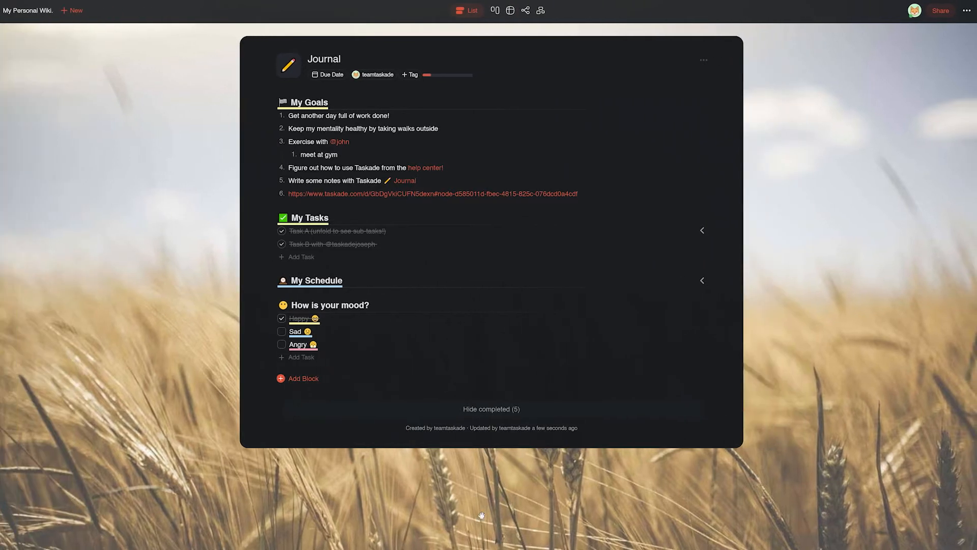
mouse_move(699, 390)
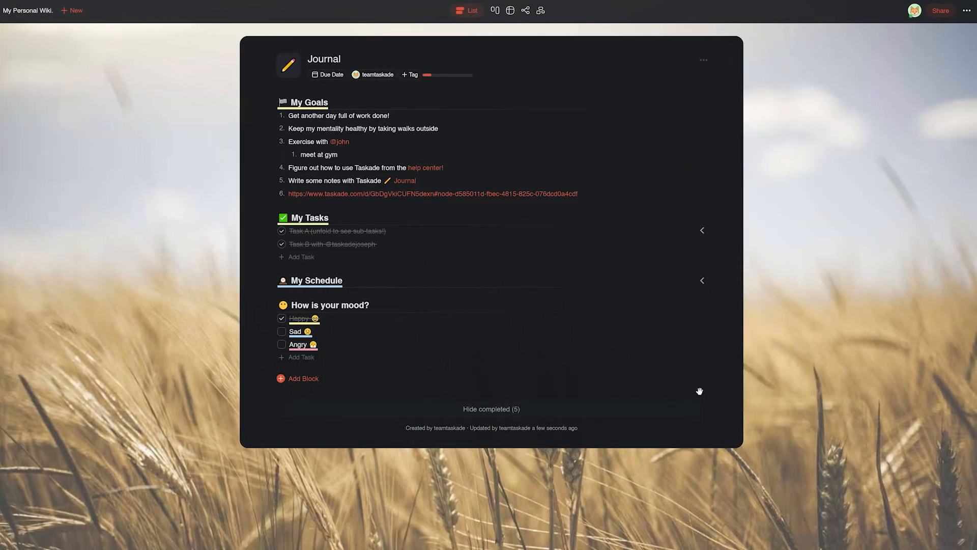
mouse_move(736, 312)
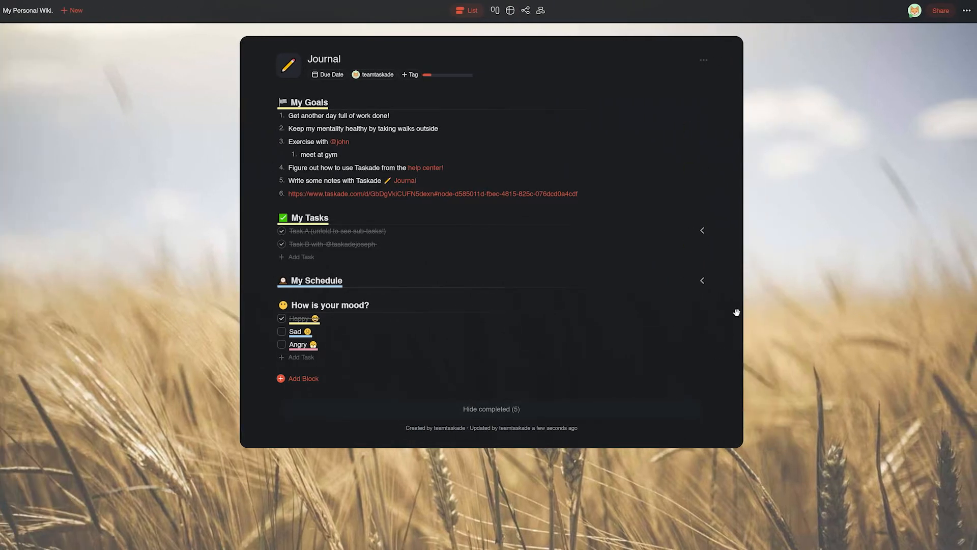
Step: View the keyboard shortcuts, then nest 'Whey isolate with water' under Make protein shake
key(ctrl+shift+/)
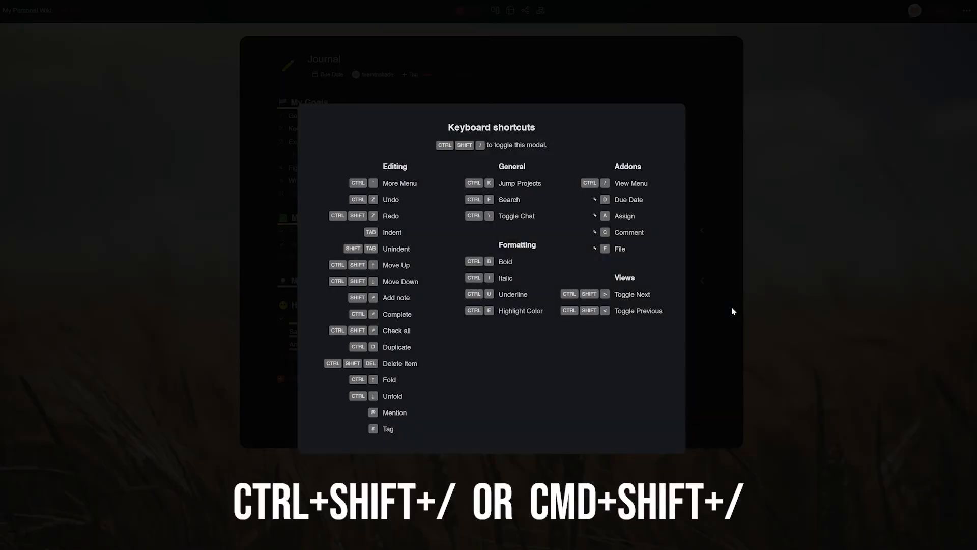
mouse_move(338, 184)
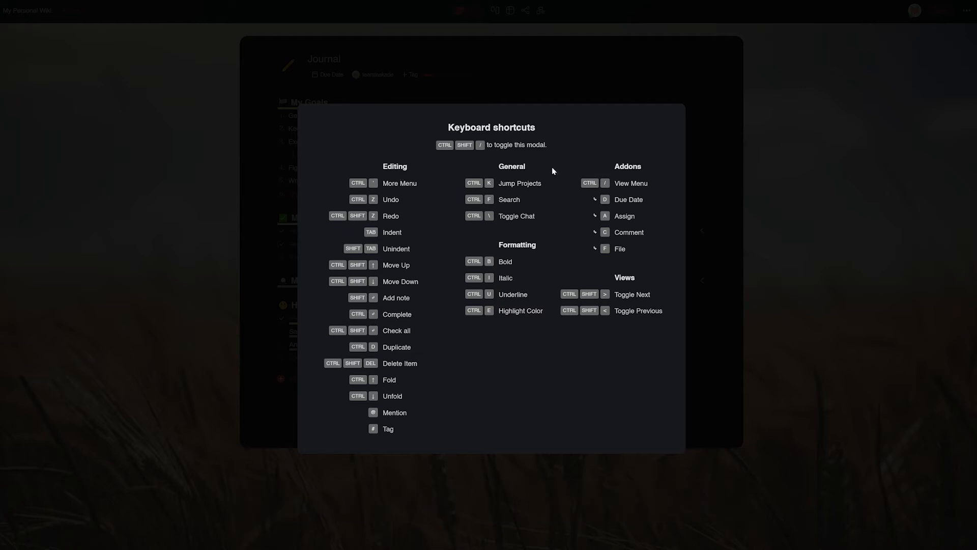
mouse_move(622, 266)
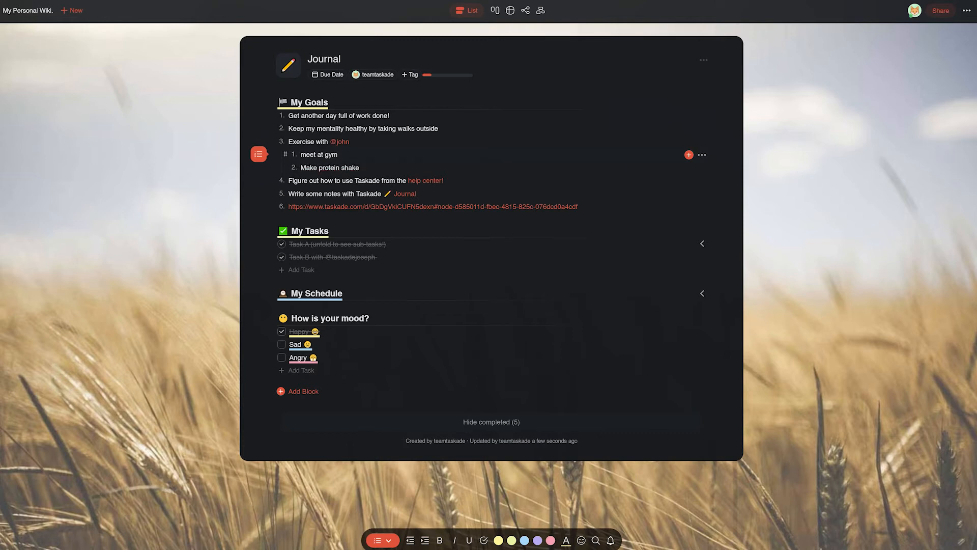
key(Enter)
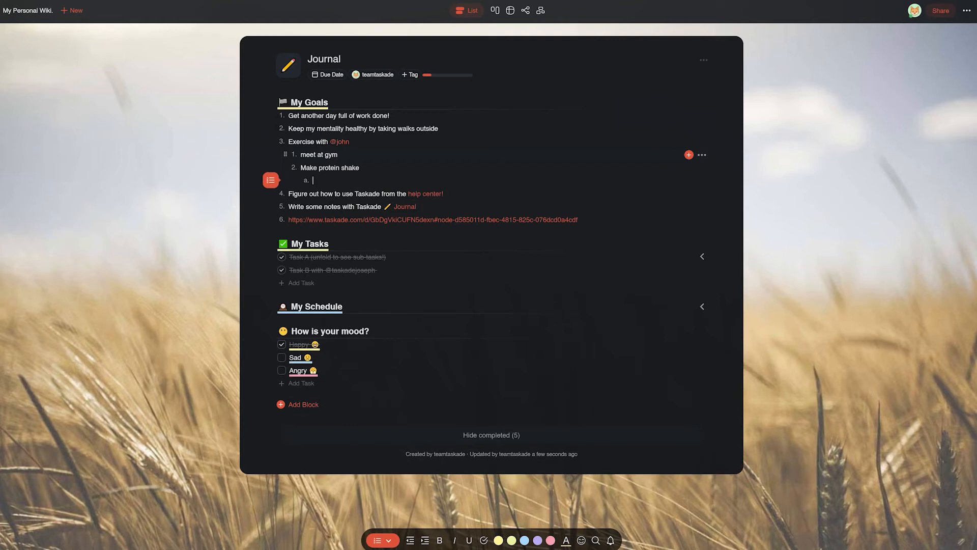
text(Whey isolate with water)
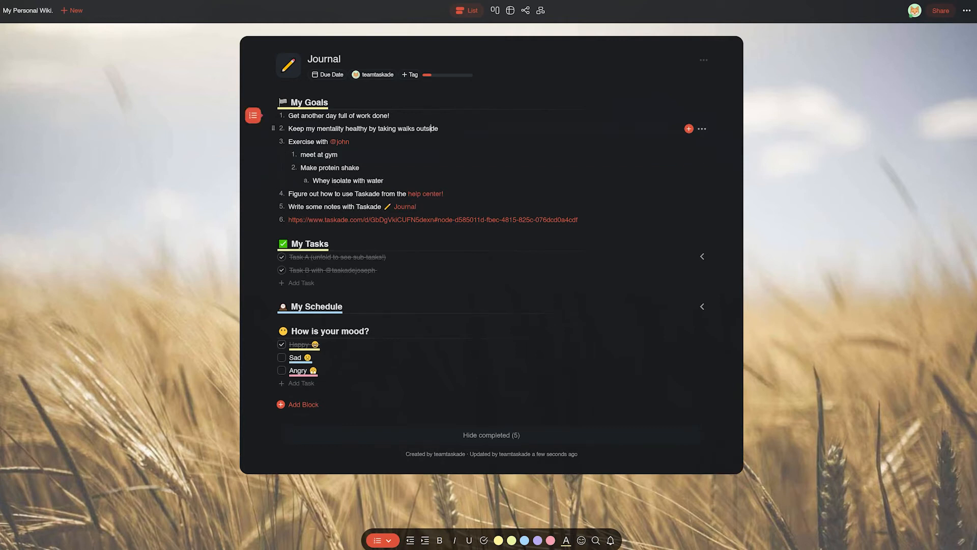
Step: Bring up the Ctrl+K recent-projects switcher and dismiss it
key(ctrl+k)
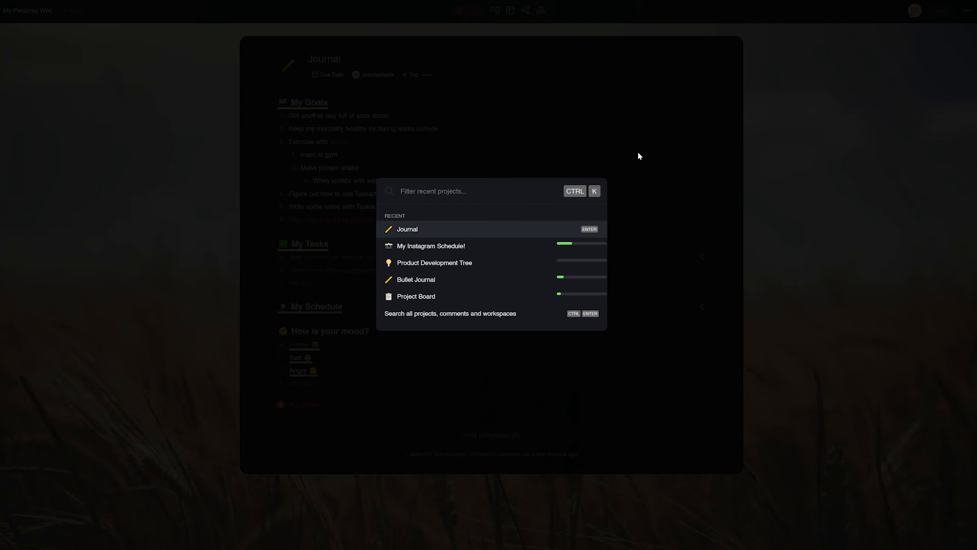
click(406, 229)
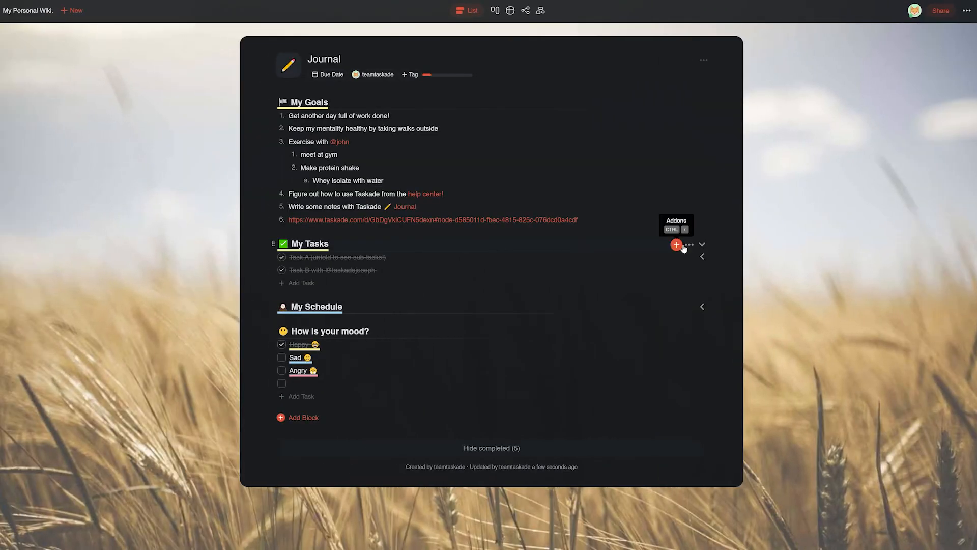
Step: Show the My Tasks add-ons menu and hover the Embed option
click(675, 244)
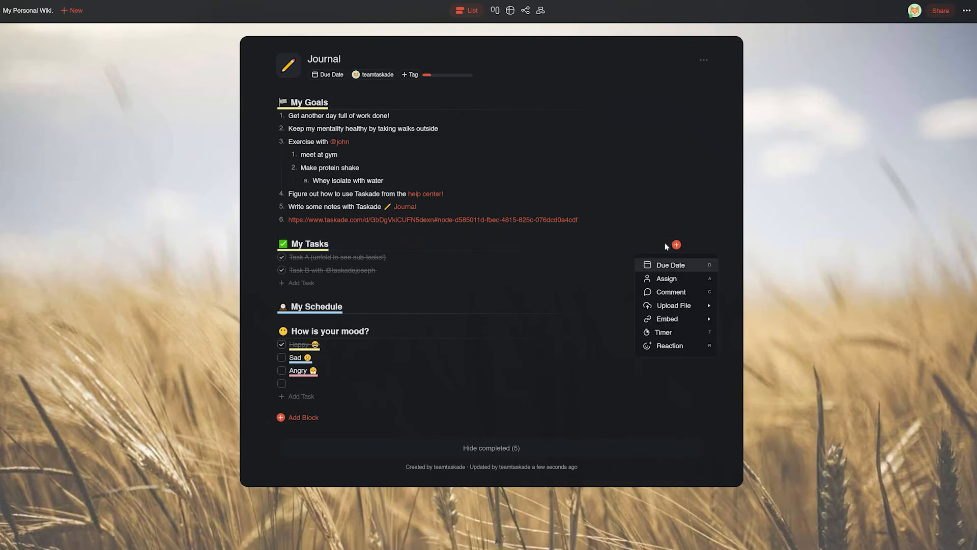
click(674, 305)
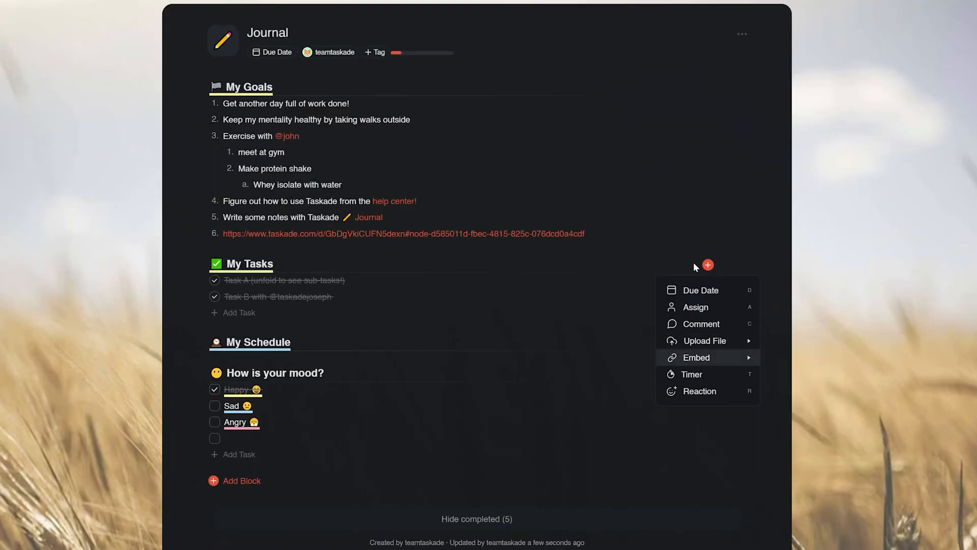
mouse_move(696, 306)
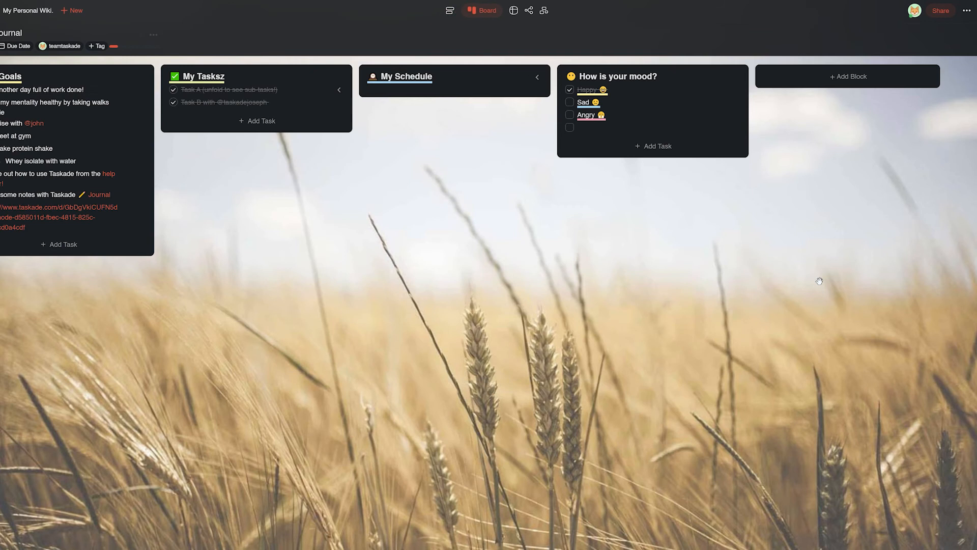
Step: Cycle through mind map, action, list, org chart and action views, then reopen shortcuts
click(516, 11)
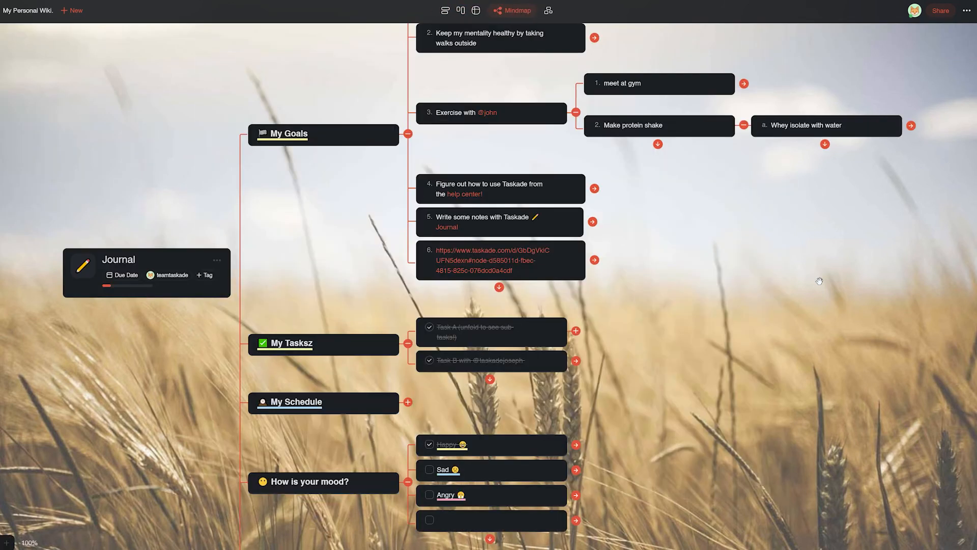
click(450, 10)
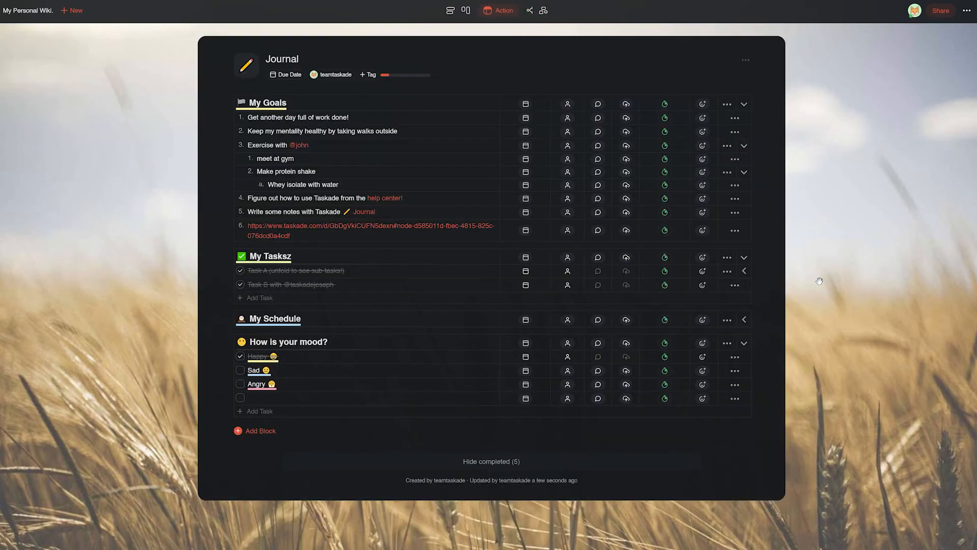
click(467, 11)
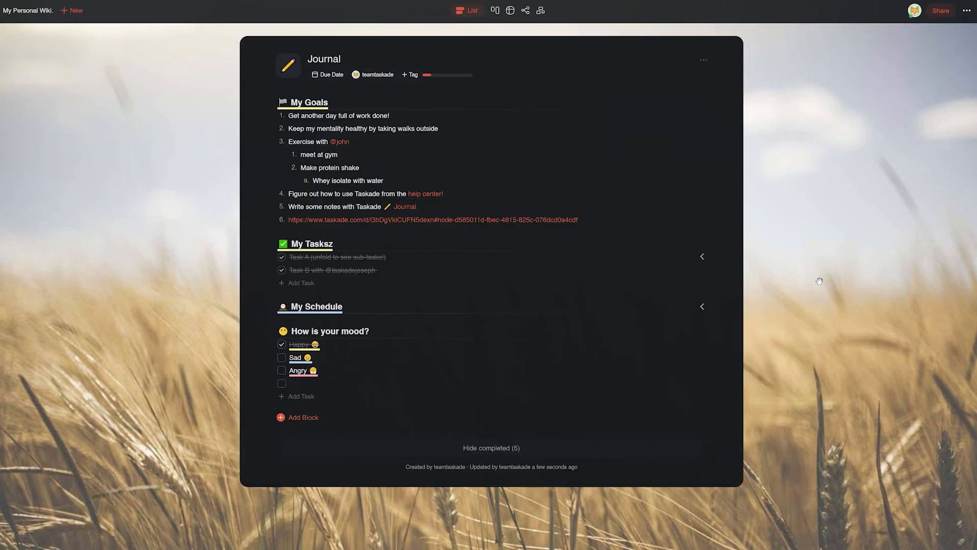
click(493, 10)
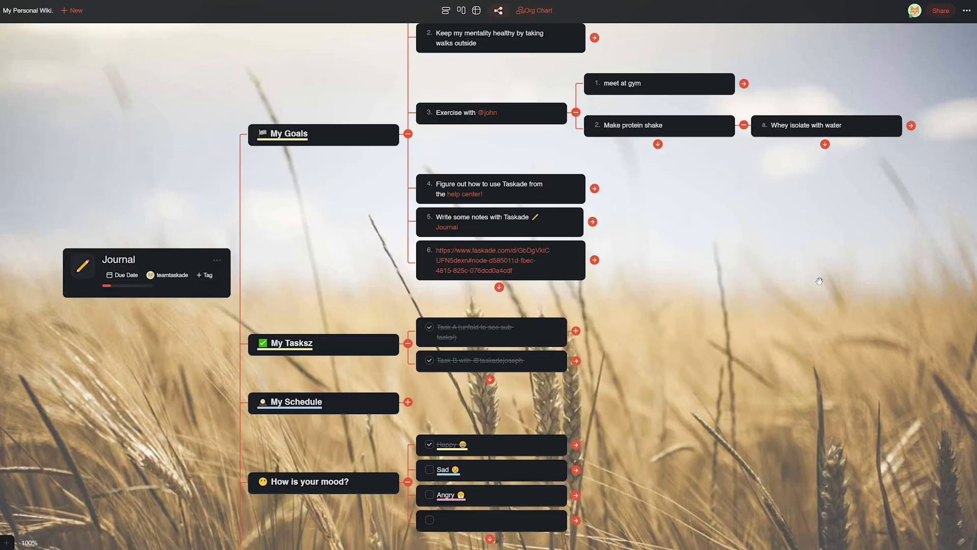
click(448, 11)
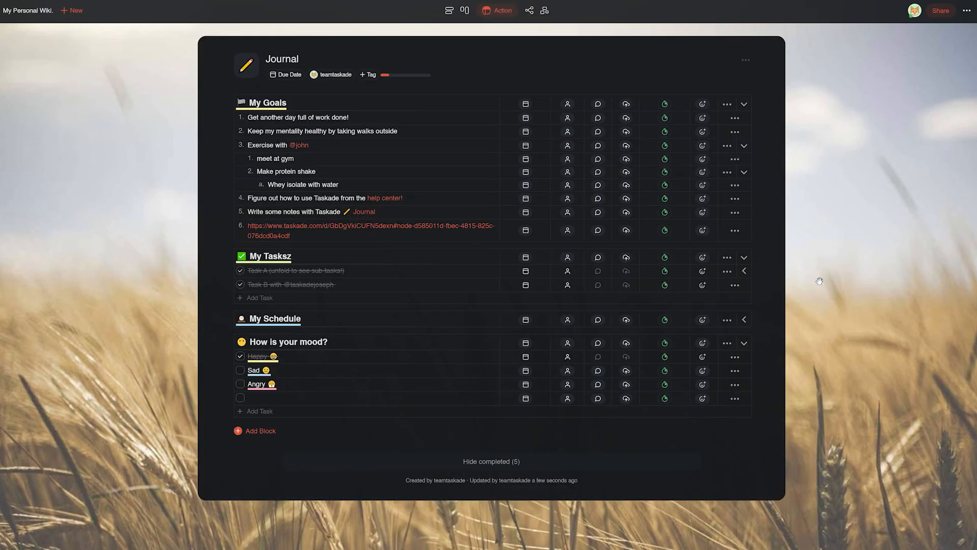
key(ctrl+shift+/)
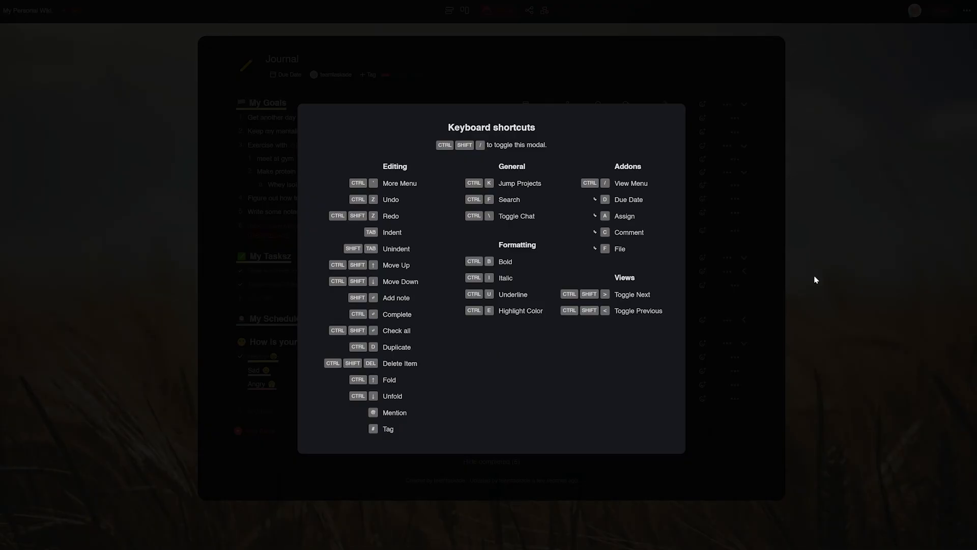